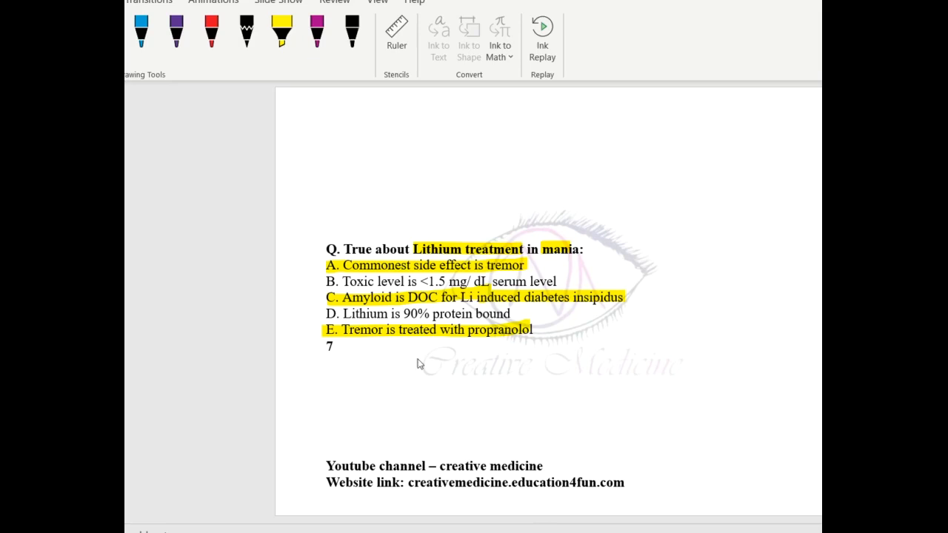
With the red pen, circle option B's <1.5 and write the correction >1.5 mg/dl above it.
click(211, 31)
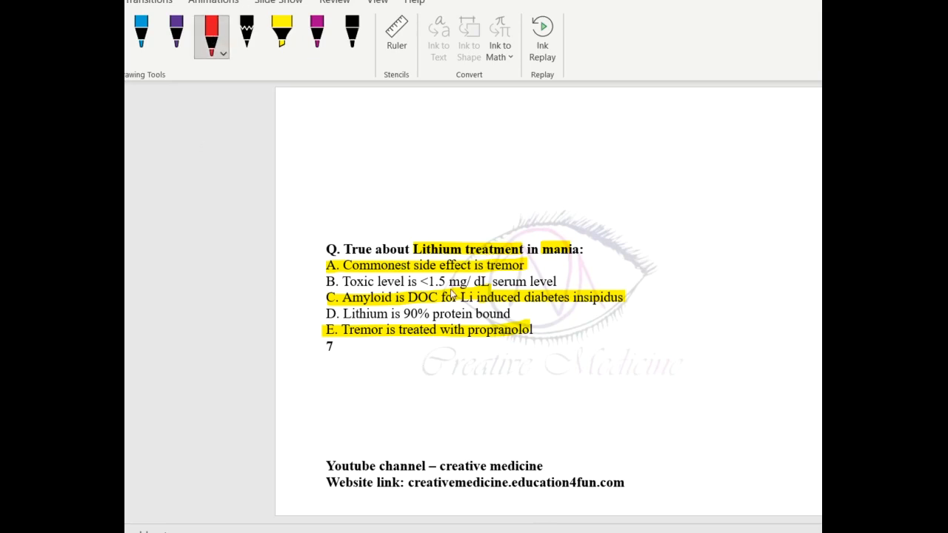
drag(425, 293, 452, 222)
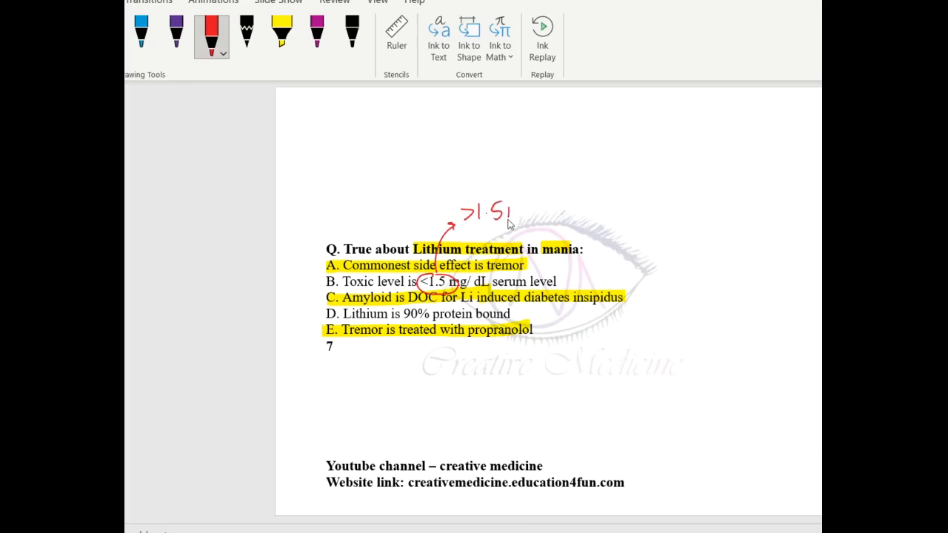
drag(511, 214, 578, 203)
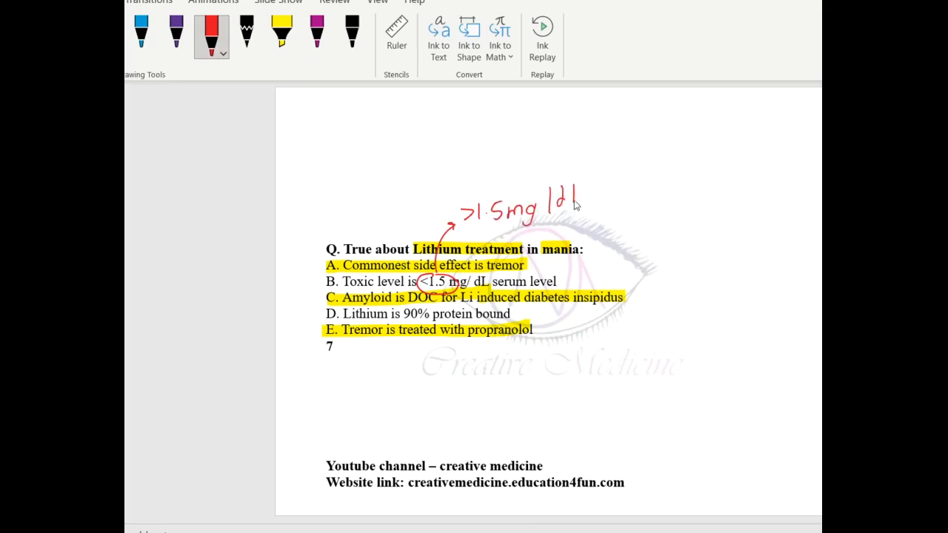
mouse_move(585, 202)
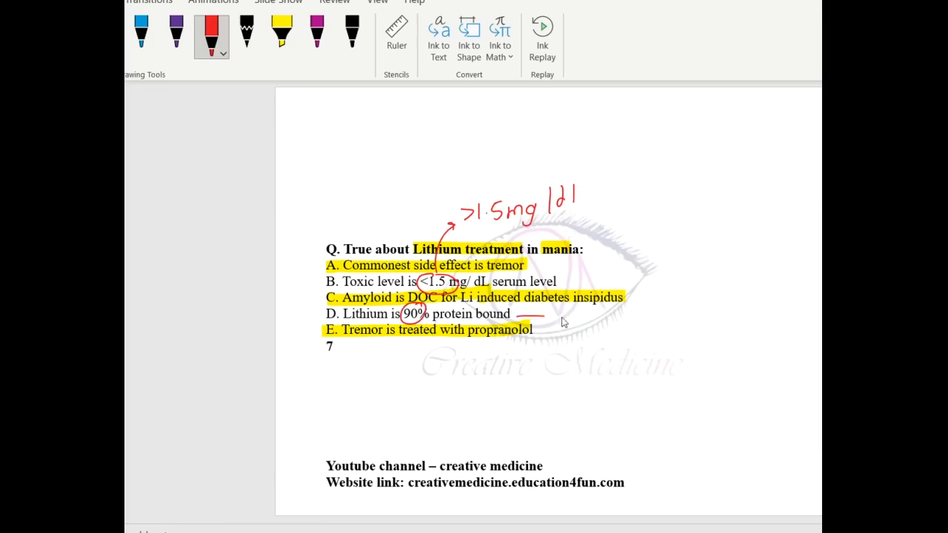
Handwrite 'No plasma protein binding' in red ink beside option D.
drag(522, 320, 619, 329)
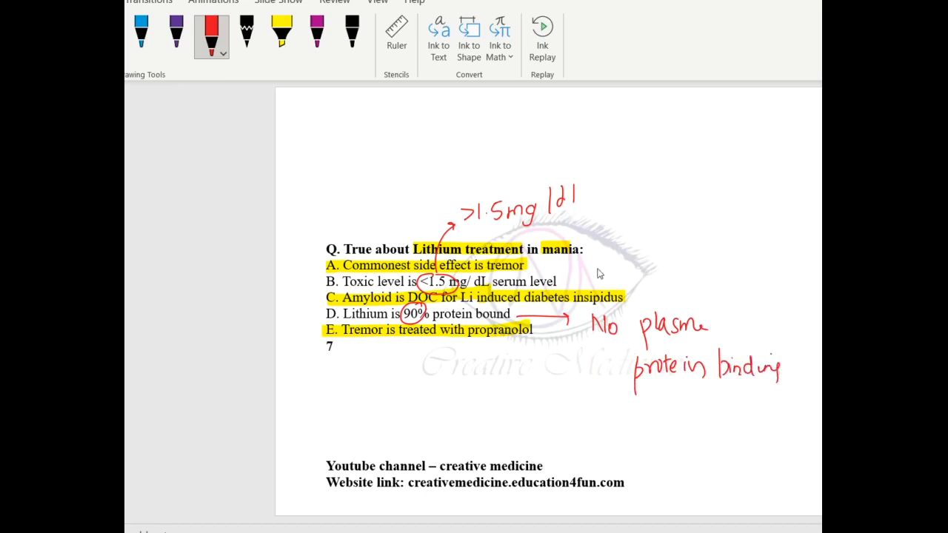
mouse_move(561, 261)
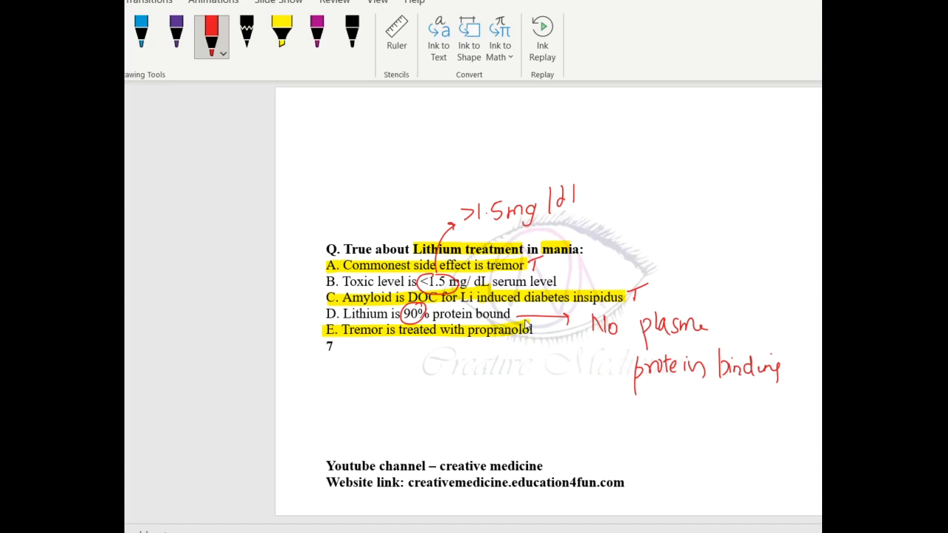
mouse_move(528, 324)
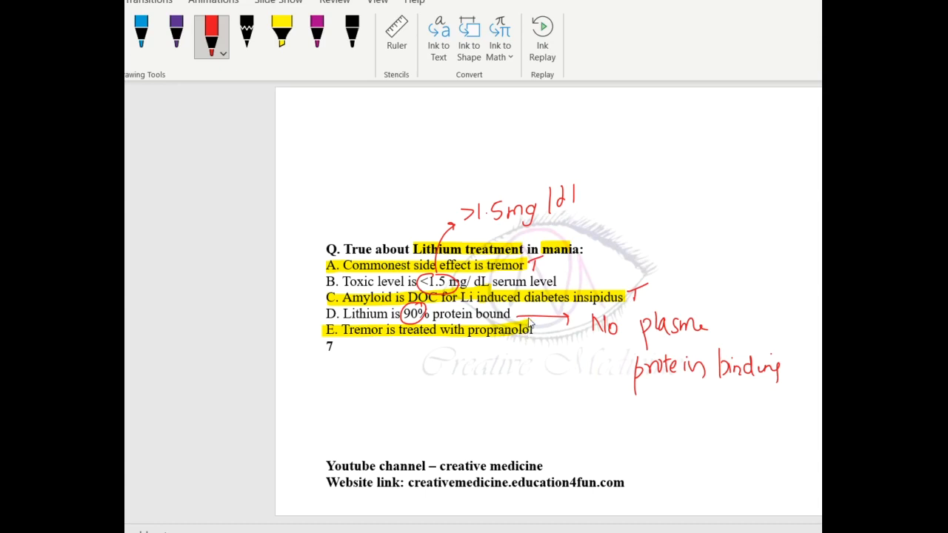
mouse_move(526, 323)
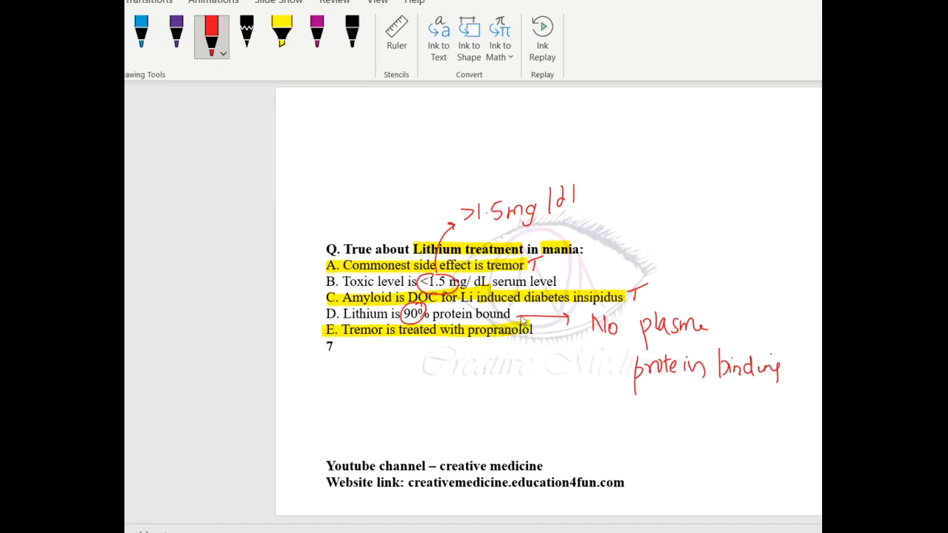
mouse_move(444, 341)
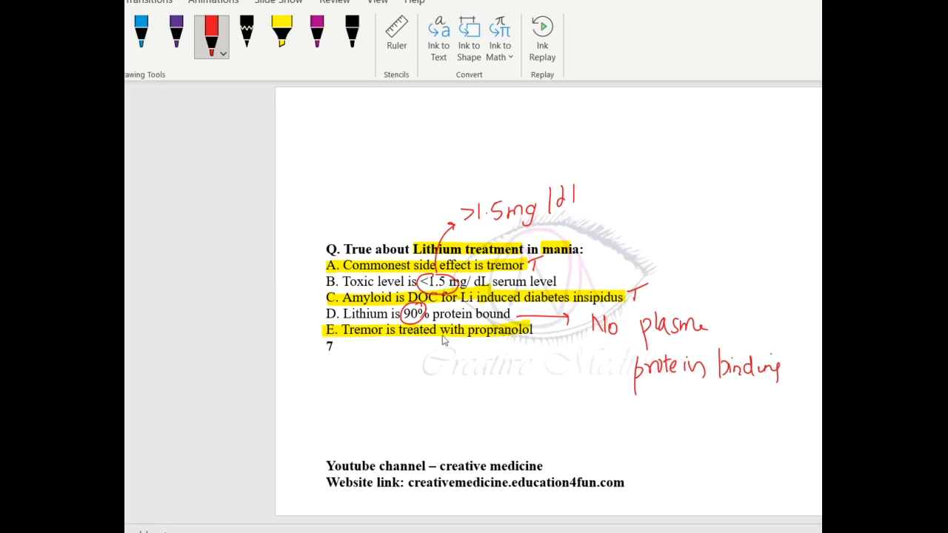
mouse_move(451, 346)
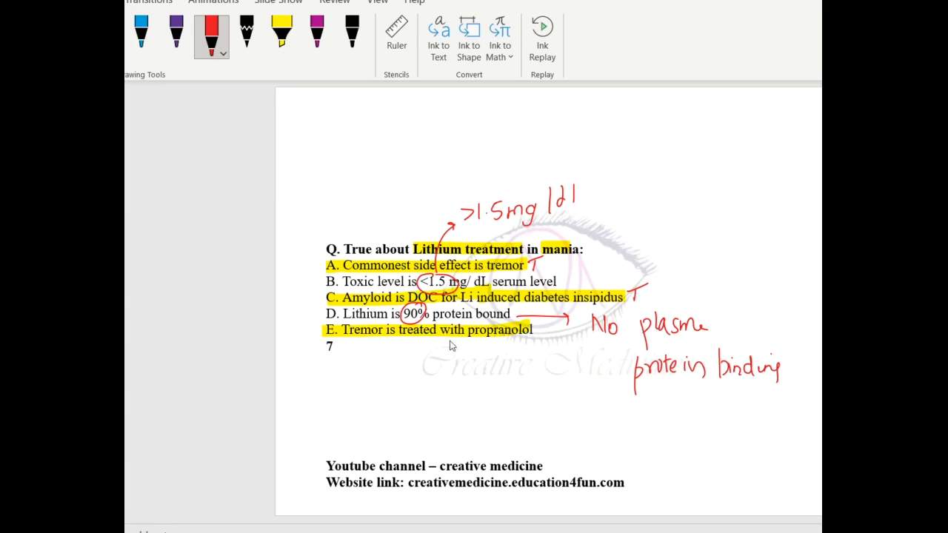
mouse_move(391, 352)
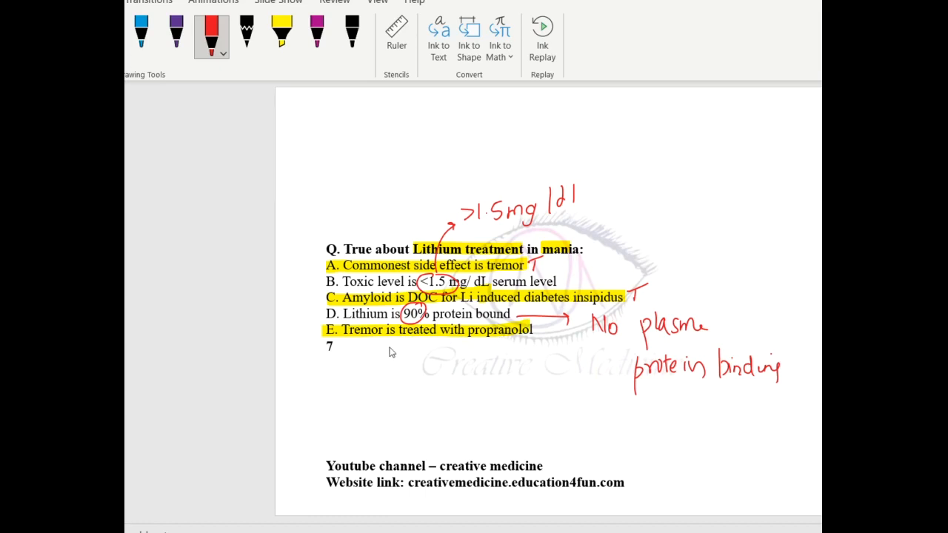
mouse_move(455, 401)
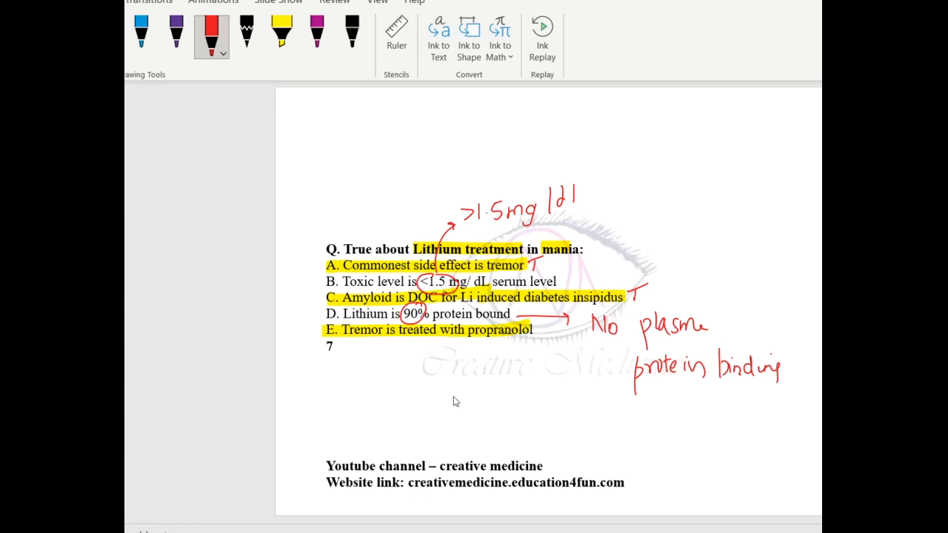